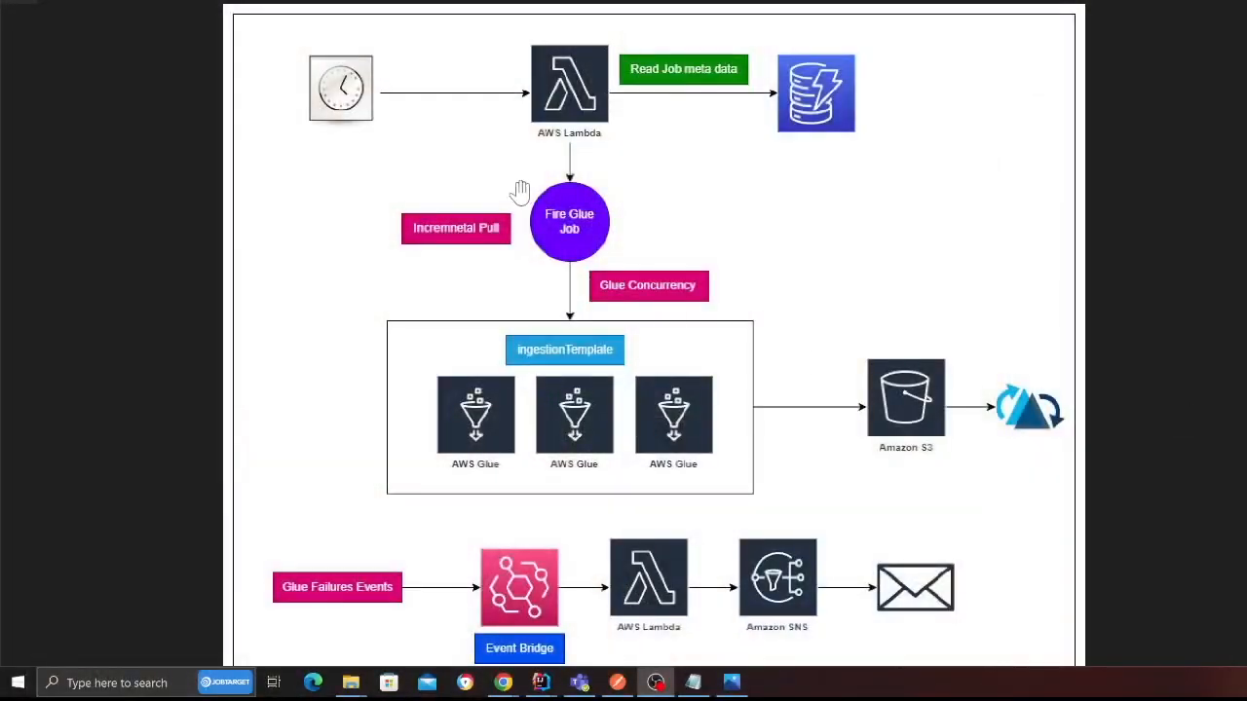
pyautogui.moveTo(561, 199)
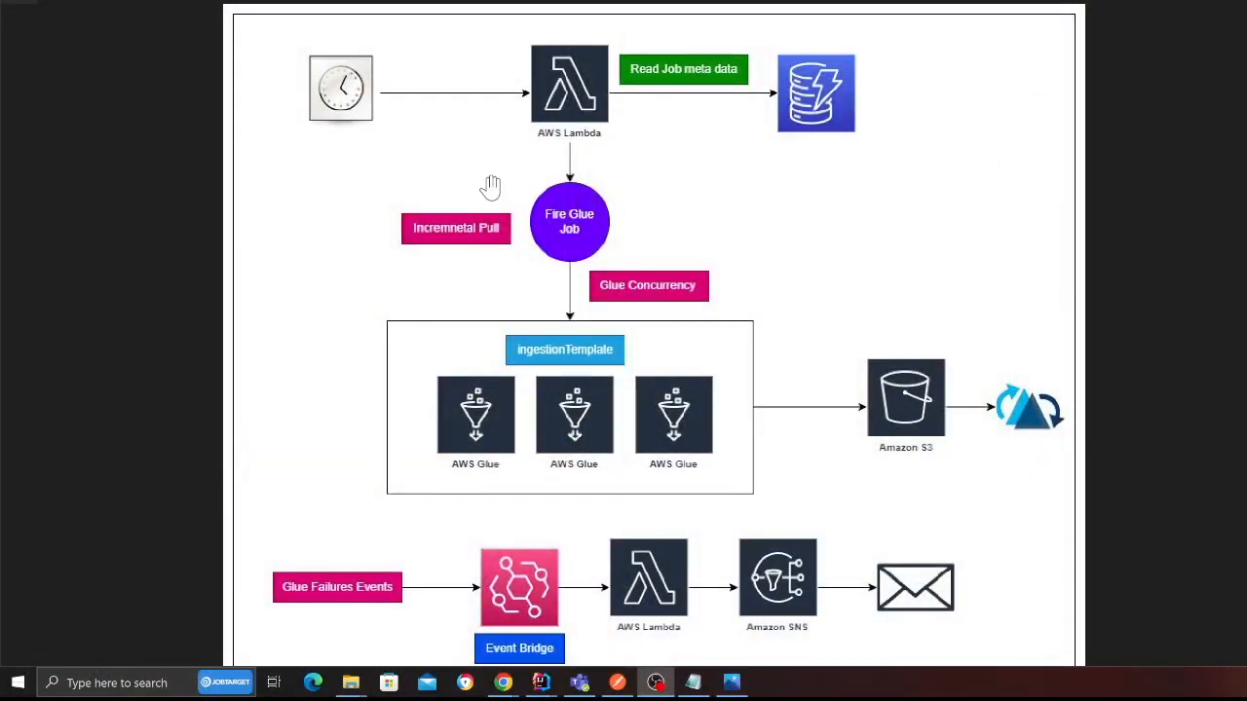
pyautogui.moveTo(545, 148)
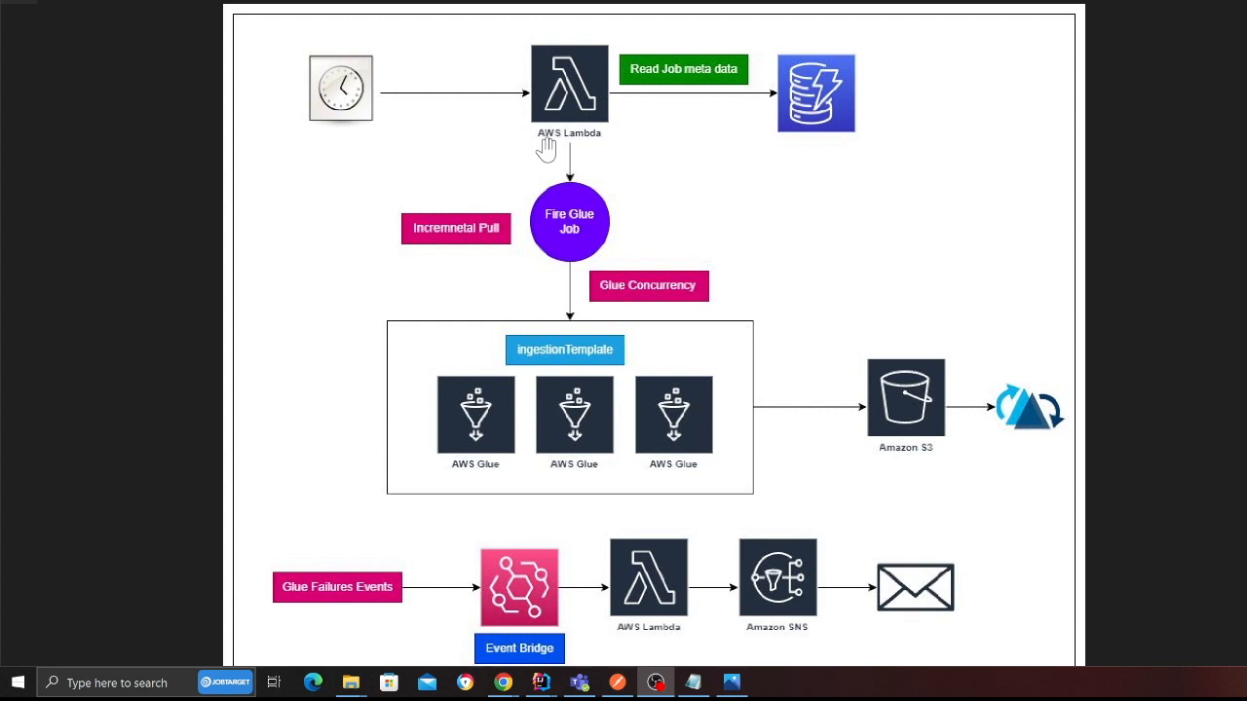
pyautogui.moveTo(842, 137)
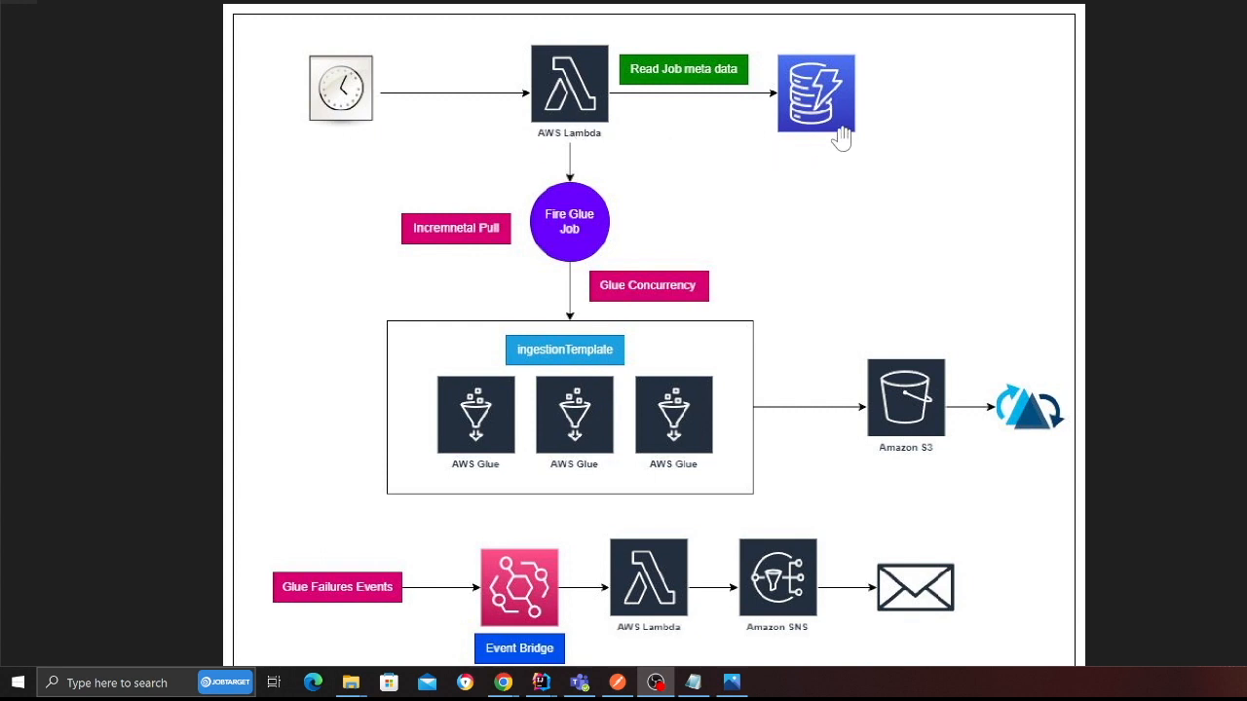
pyautogui.moveTo(385, 129)
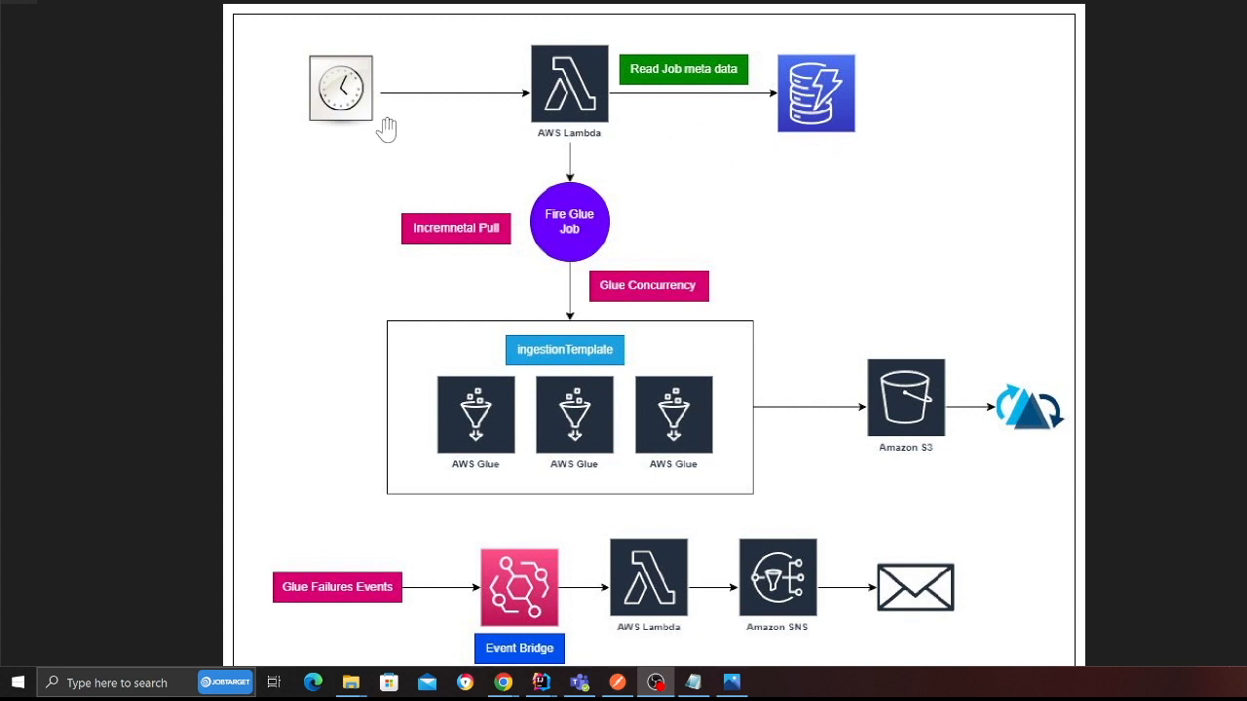
pyautogui.moveTo(503, 120)
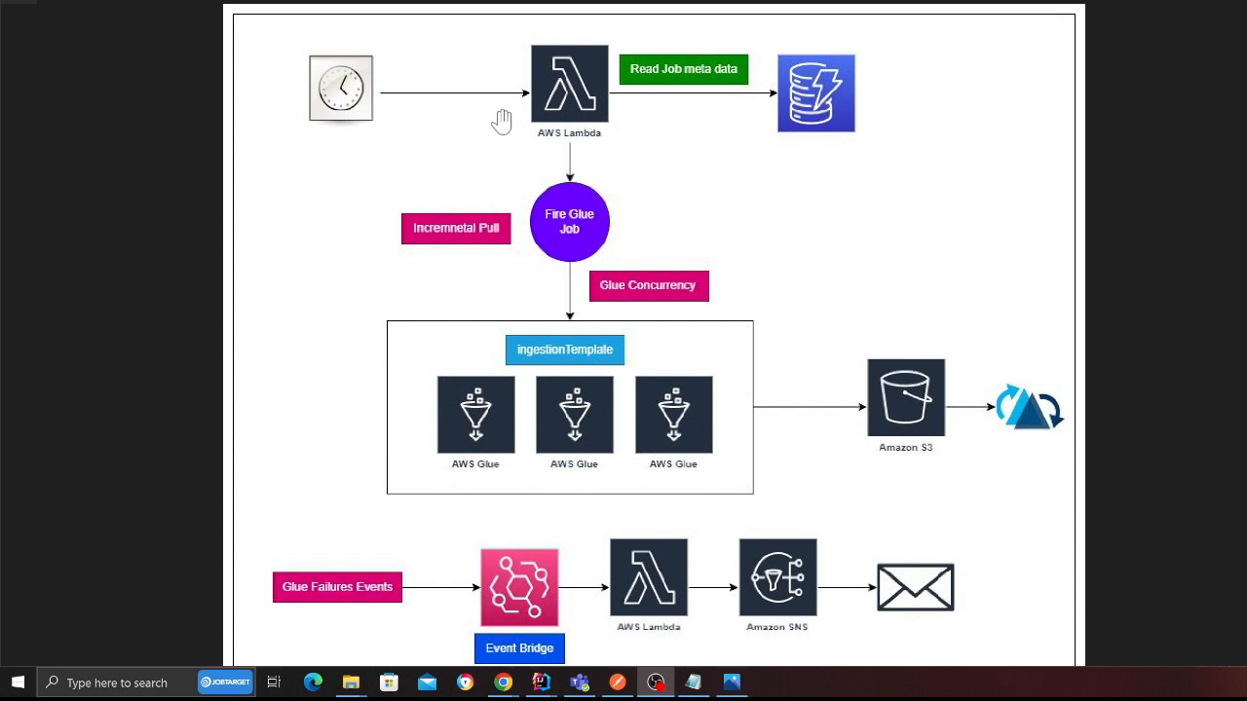
pyautogui.moveTo(575, 117)
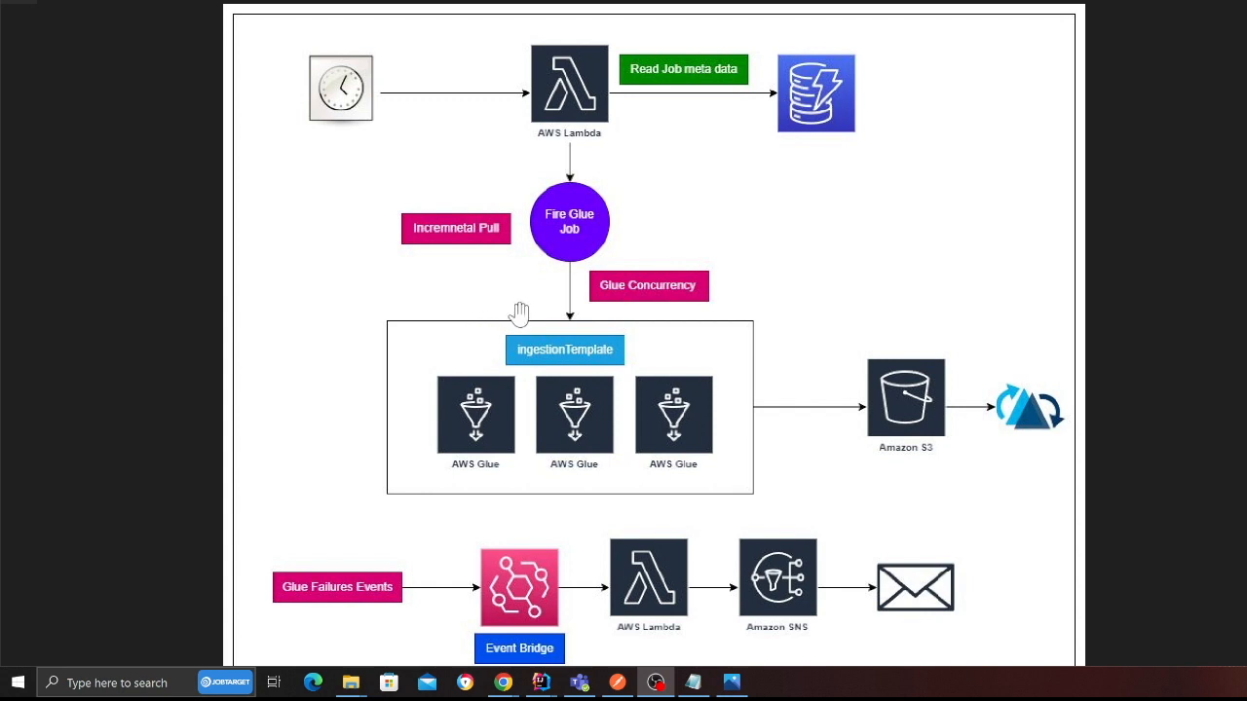
pyautogui.moveTo(476, 419)
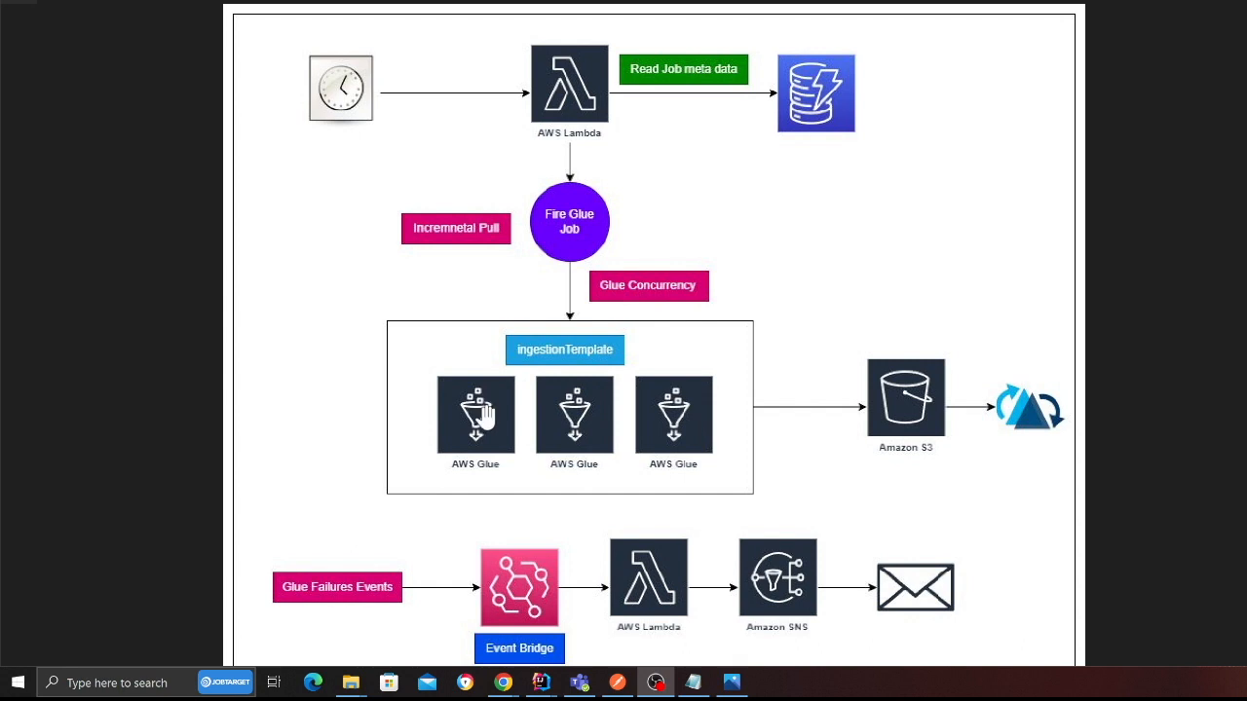
pyautogui.moveTo(475, 409)
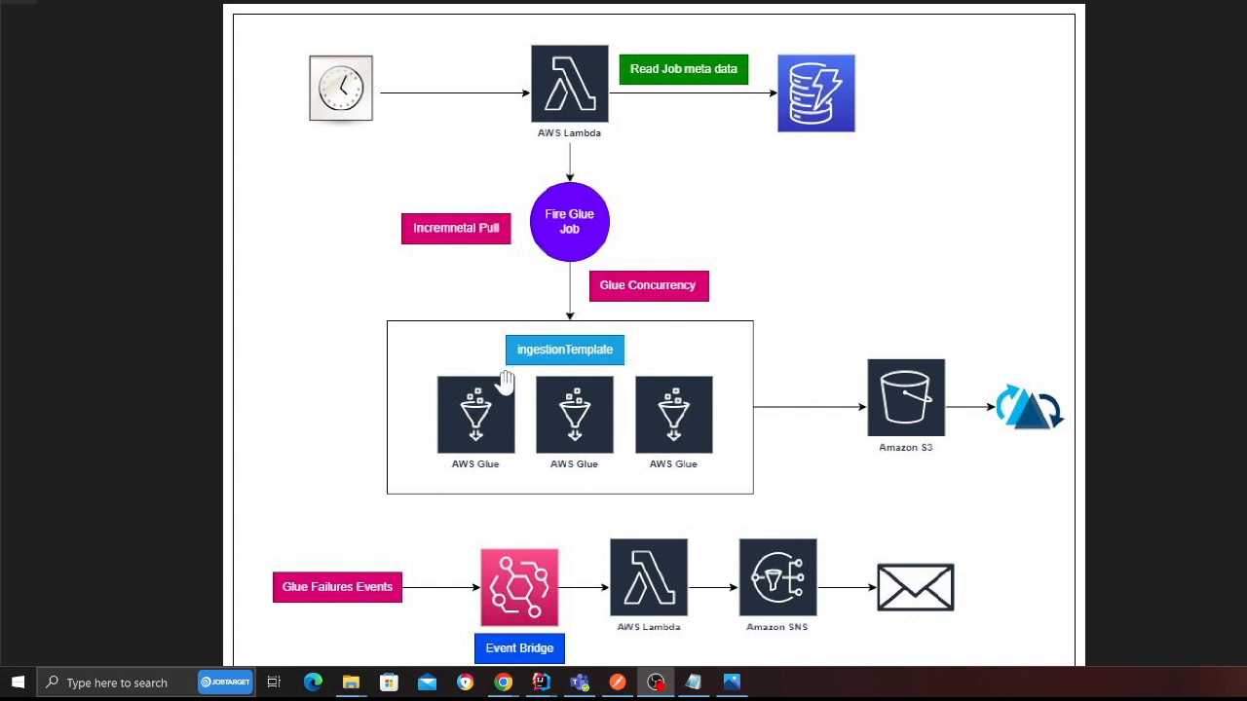
pyautogui.moveTo(567, 387)
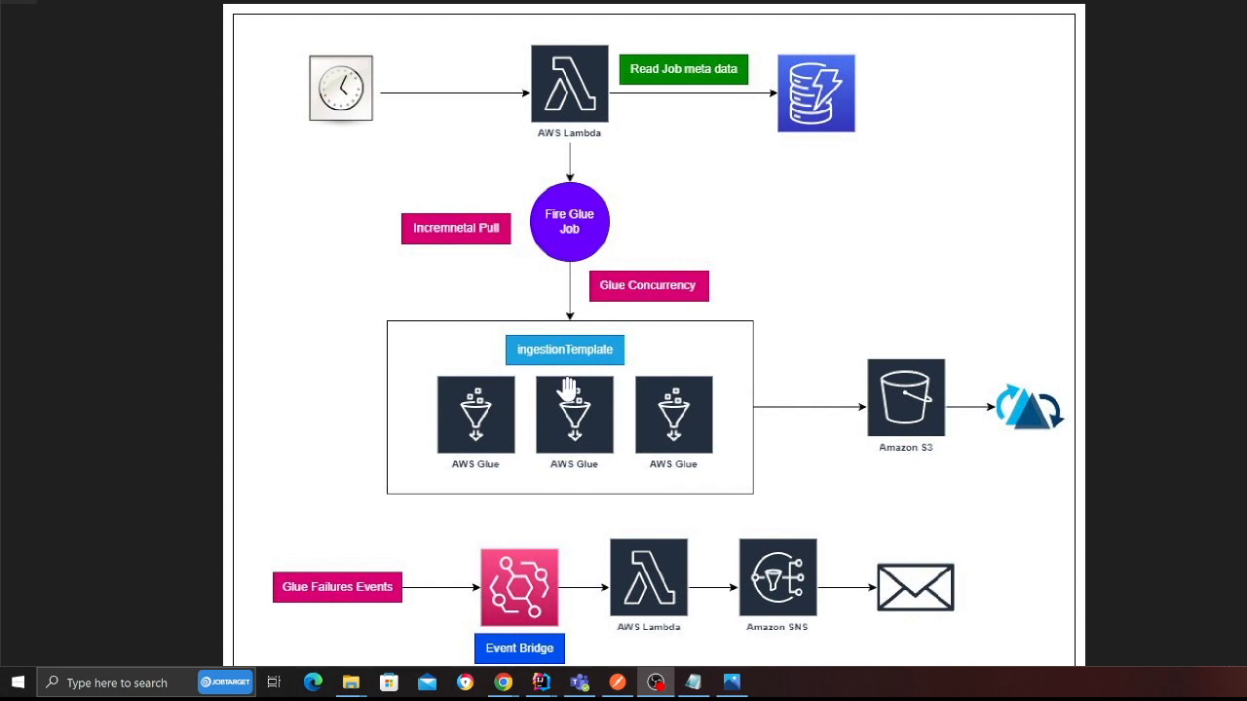
pyautogui.moveTo(476, 407)
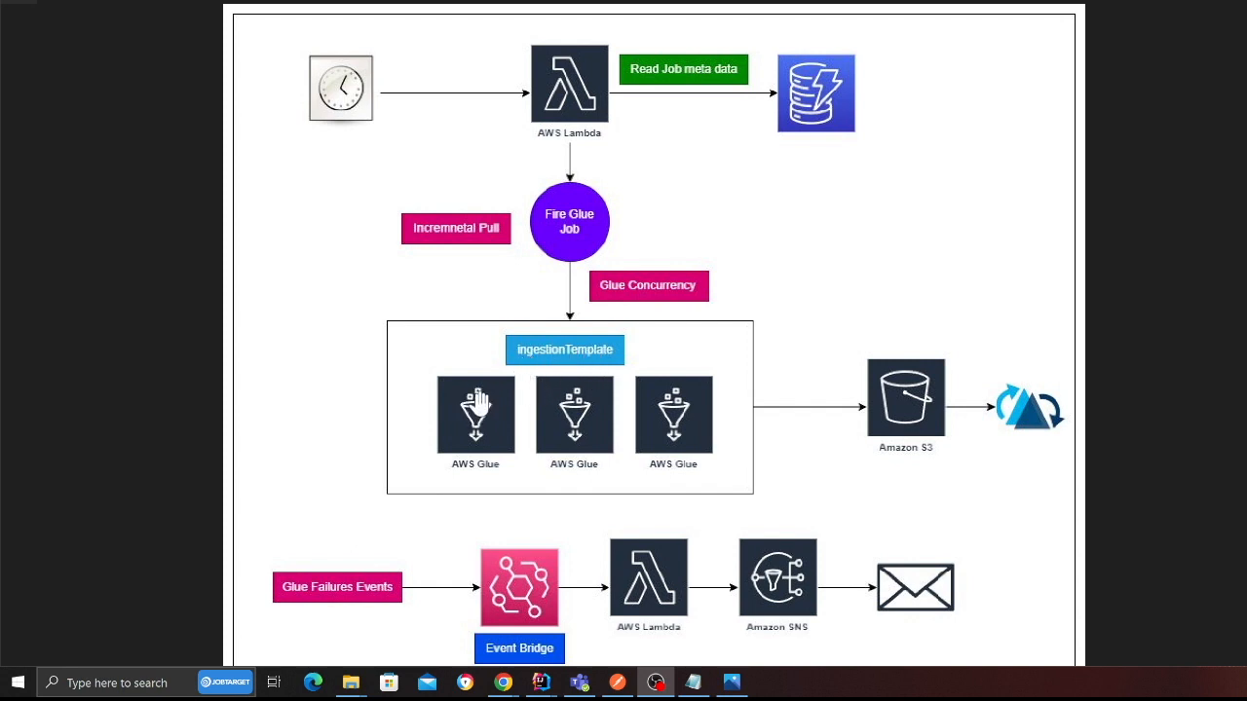
pyautogui.moveTo(861, 404)
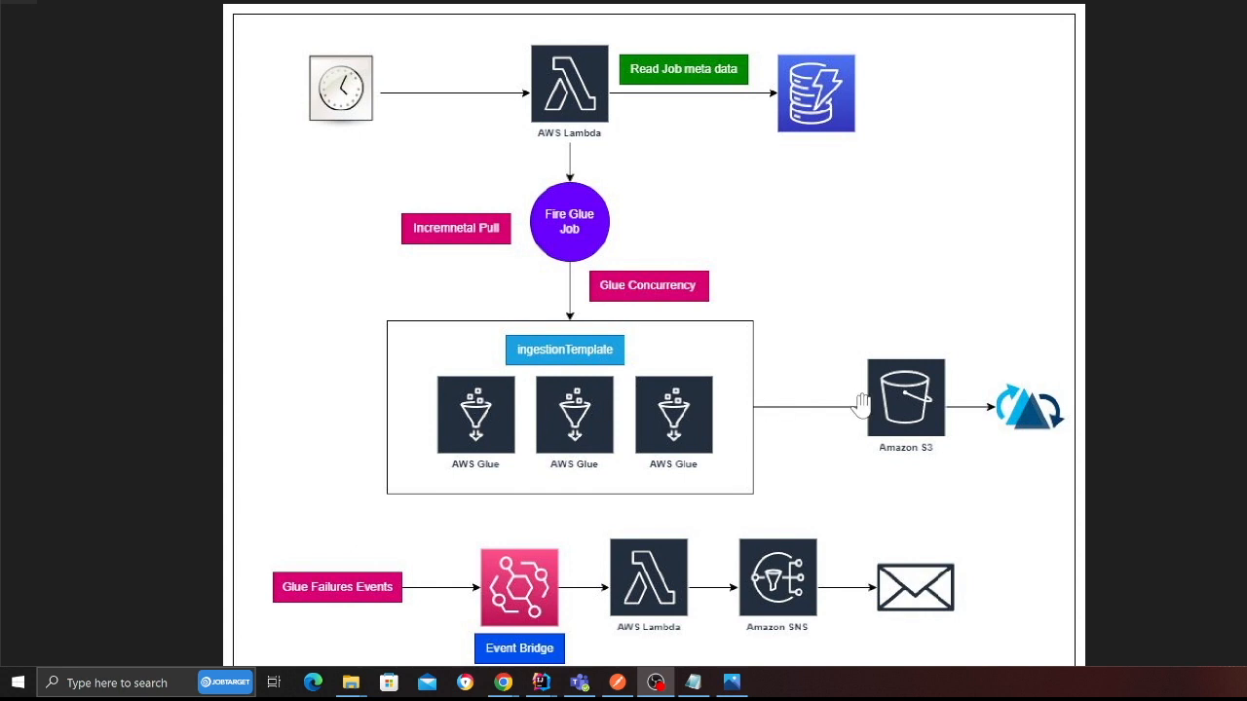
pyautogui.moveTo(502, 537)
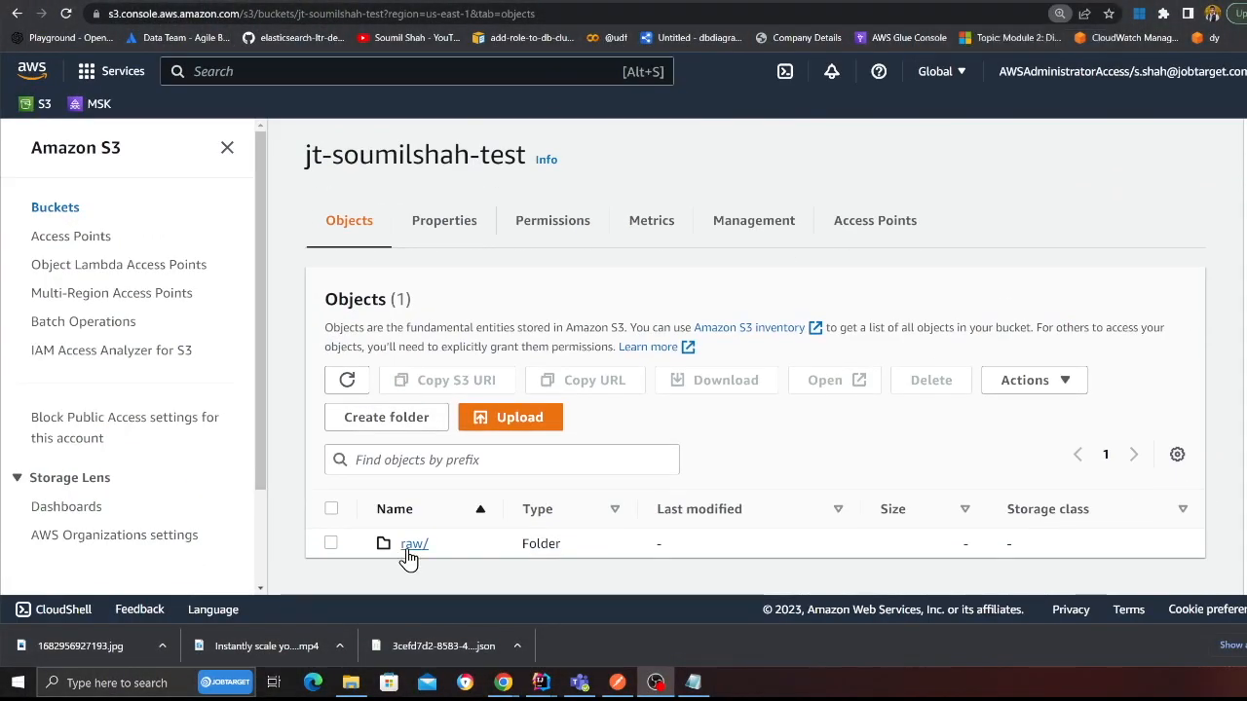
# - Show the test bucket's Objects listing with its single raw/ folder
pyautogui.click(413, 543)
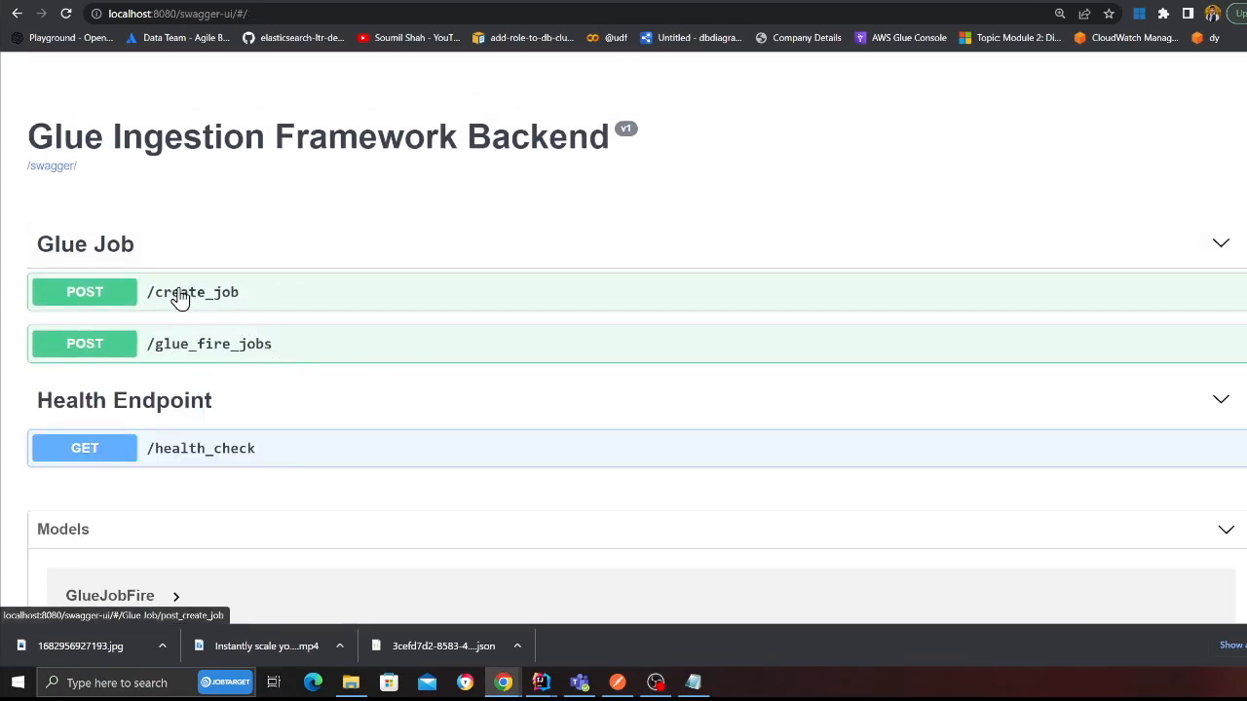
# - Expand the POST /create_job endpoint in the Glue Ingestion Framework Backend API
pyautogui.click(193, 292)
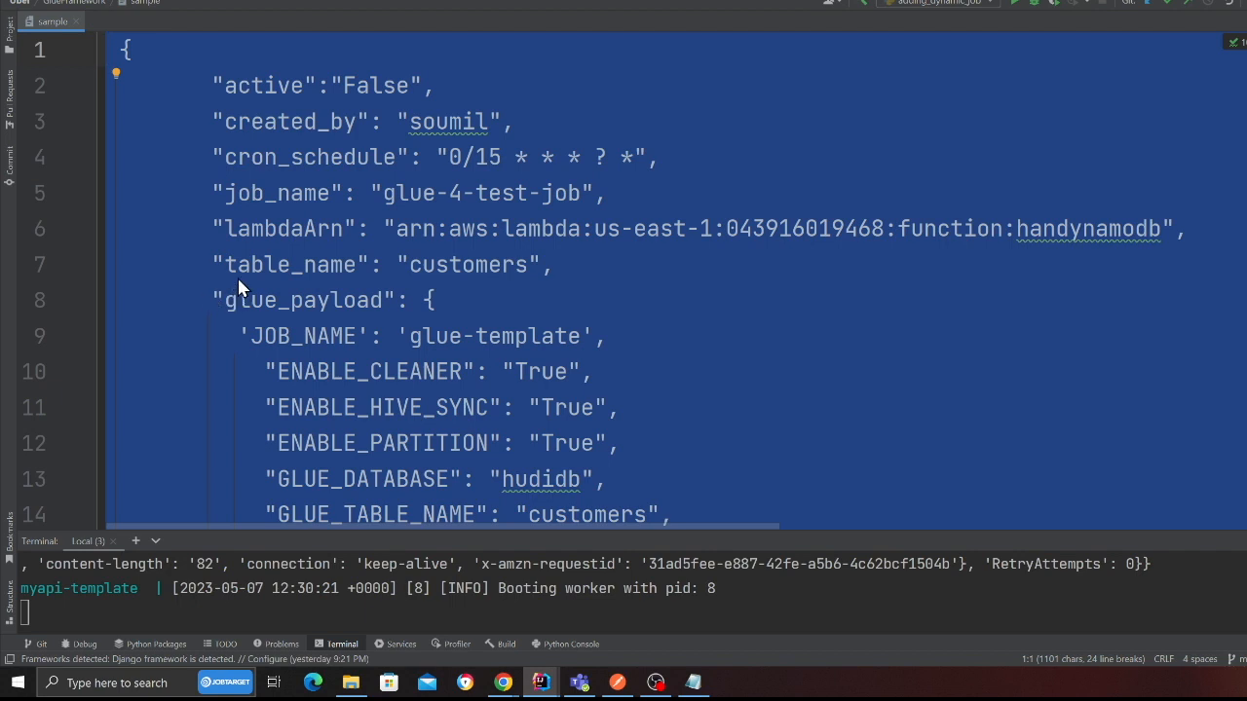
pyautogui.moveTo(269, 105)
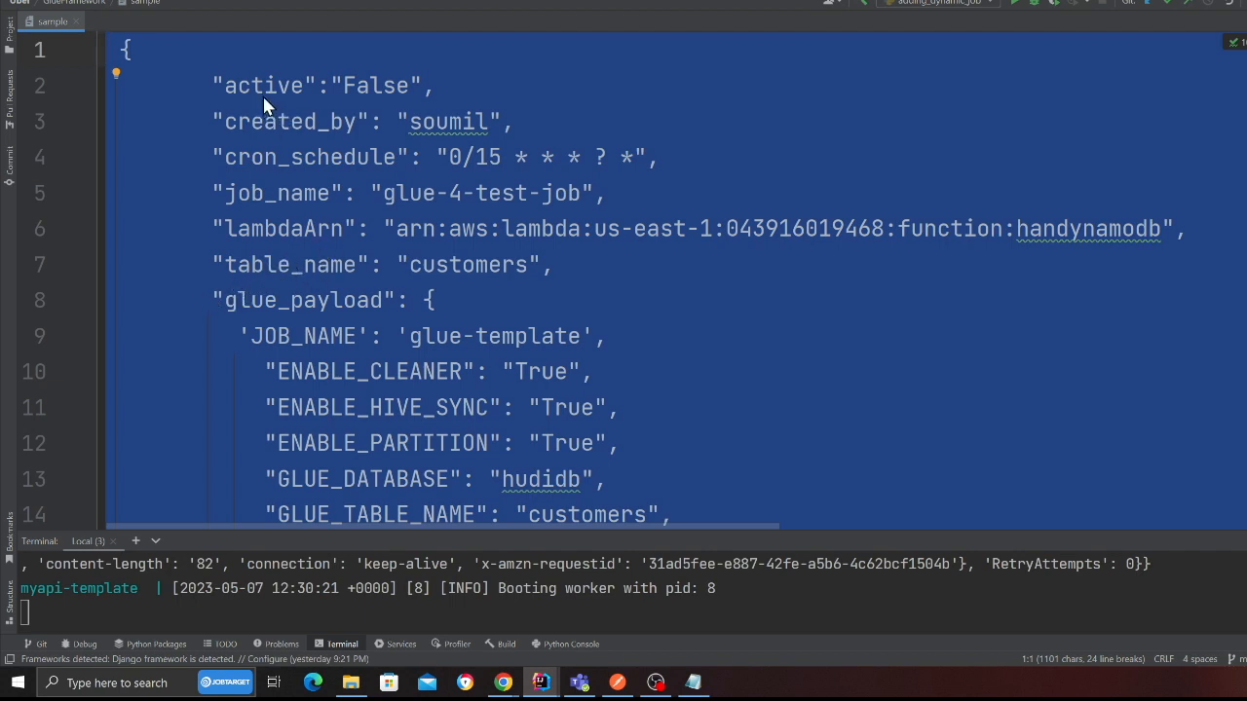
pyautogui.moveTo(958, 316)
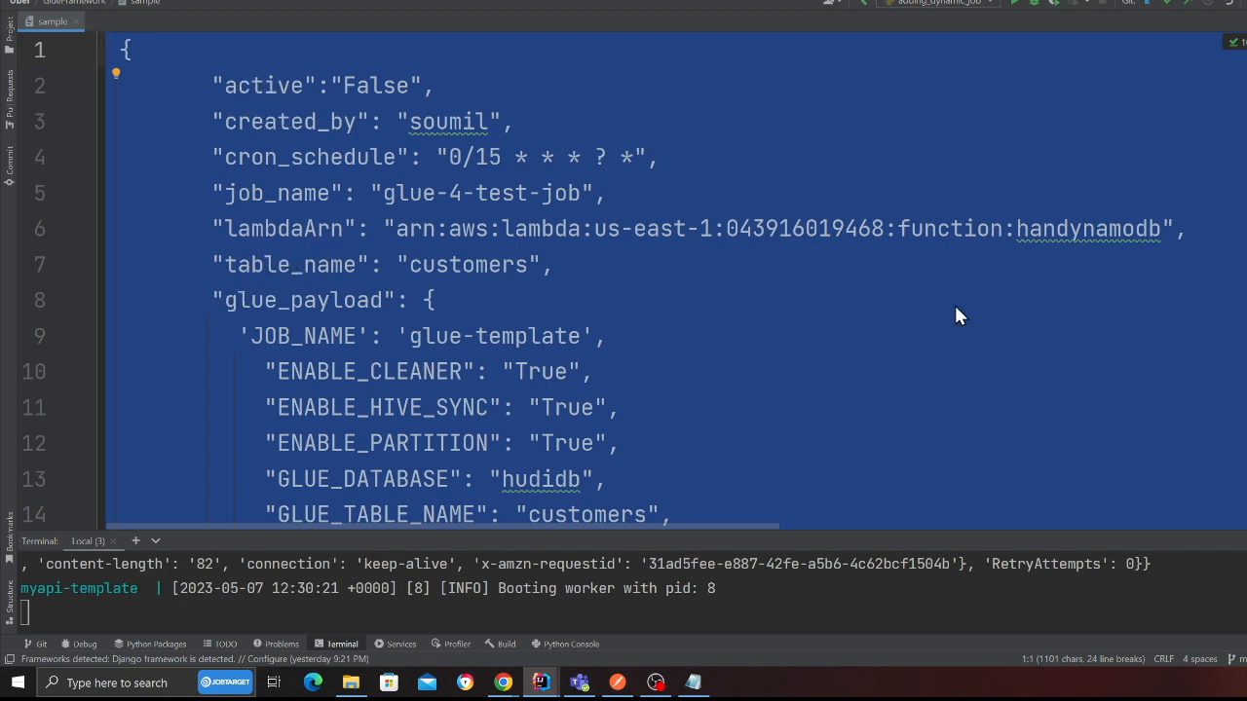
pyautogui.click(604, 335)
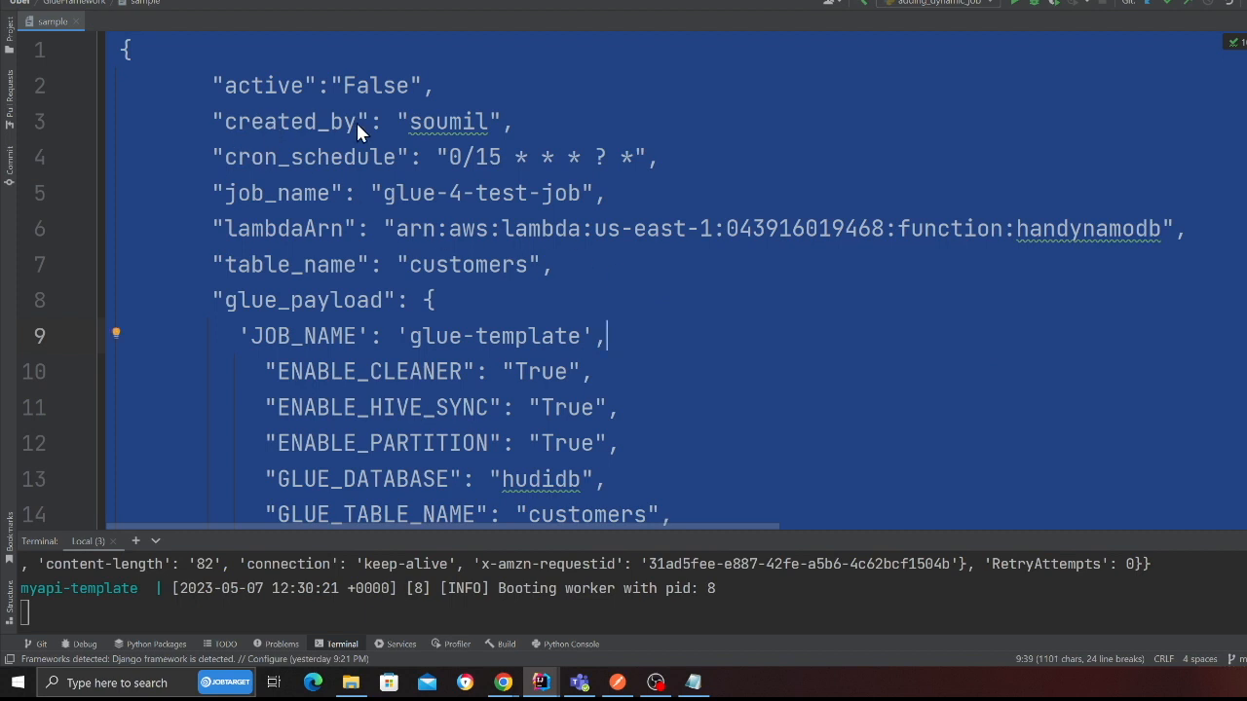
pyautogui.moveTo(241, 172)
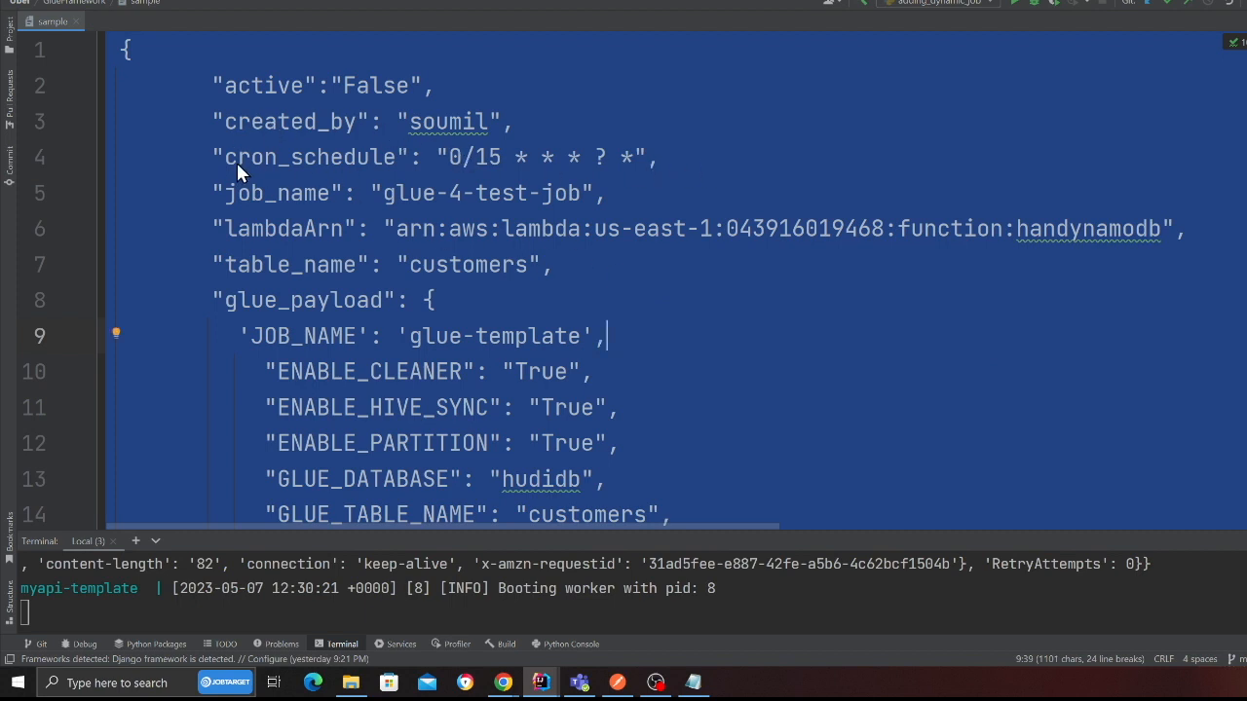
pyautogui.moveTo(497, 208)
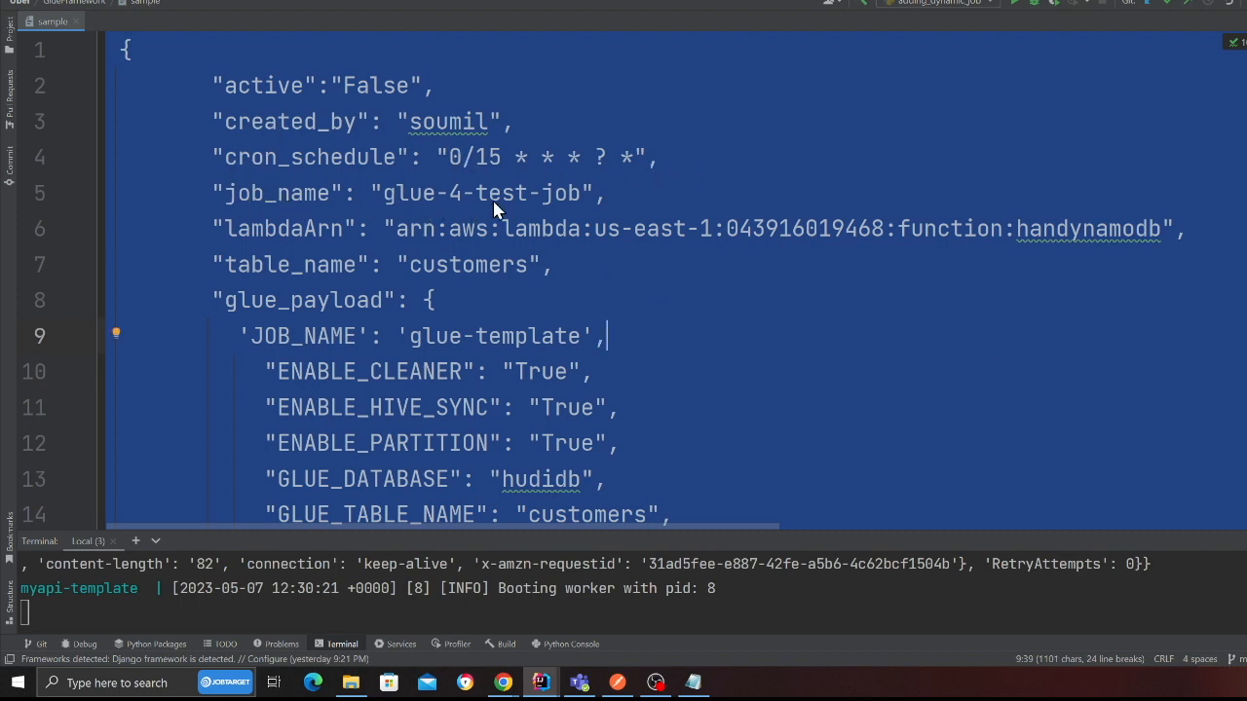
pyautogui.moveTo(546, 193)
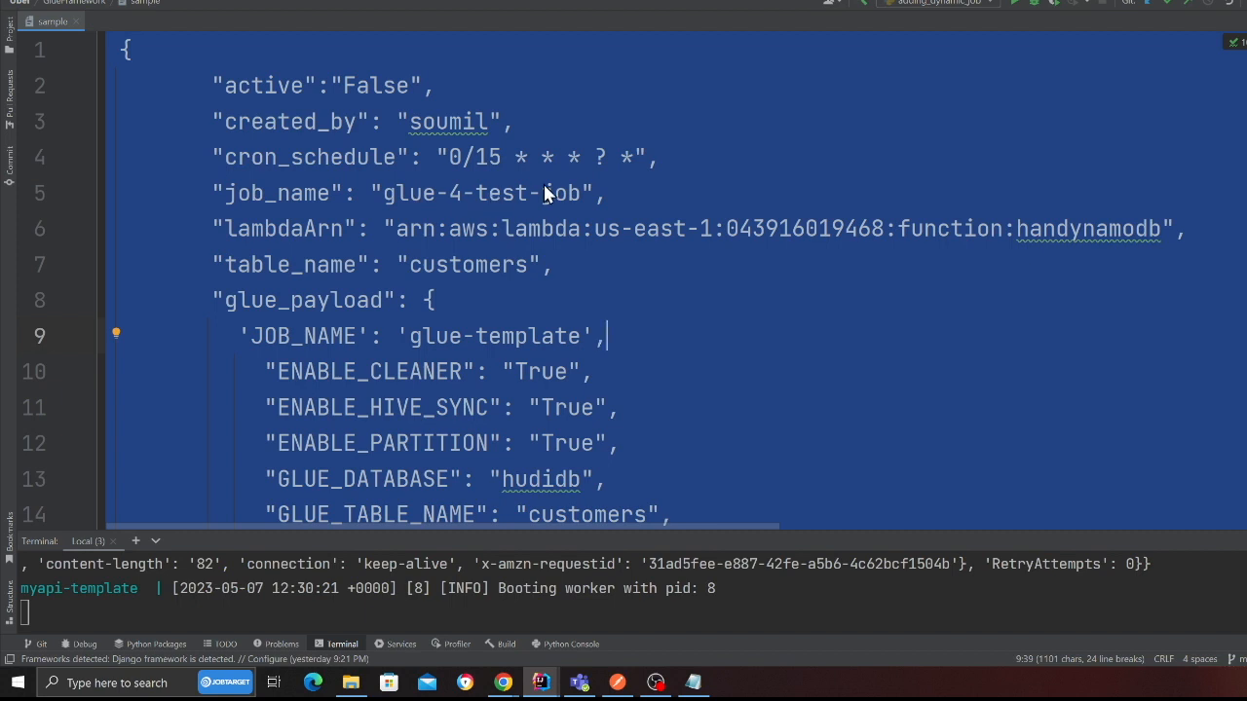
pyautogui.click(1076, 230)
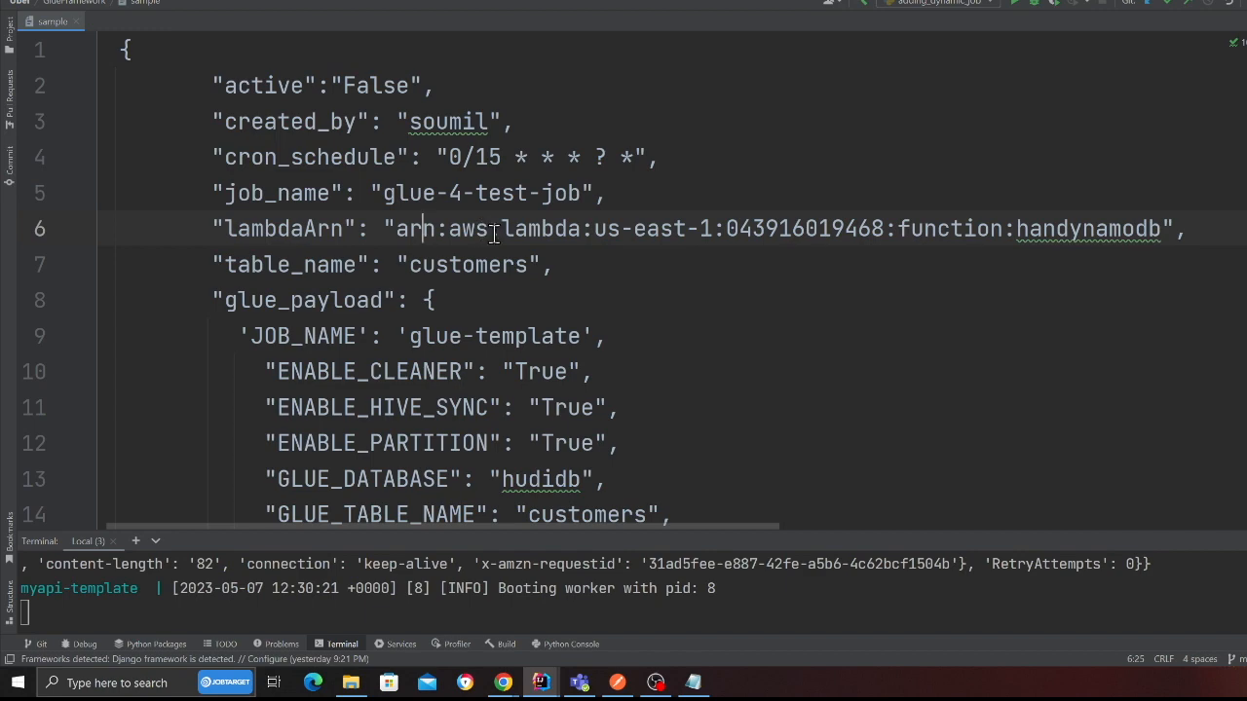
pyautogui.scroll(-3)
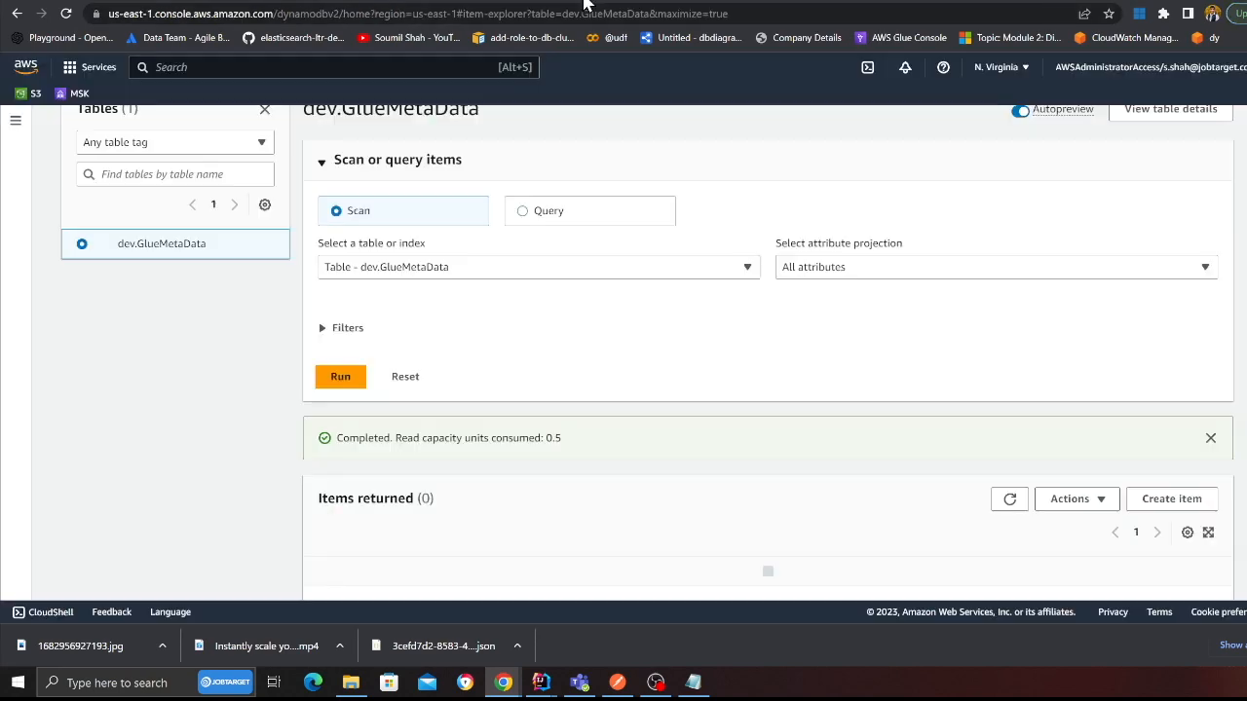
# - Execute POST /create_job for glue-4-test-job and view its stored dev.GlueMetaData item with the active attribute
pyautogui.scroll(-3)
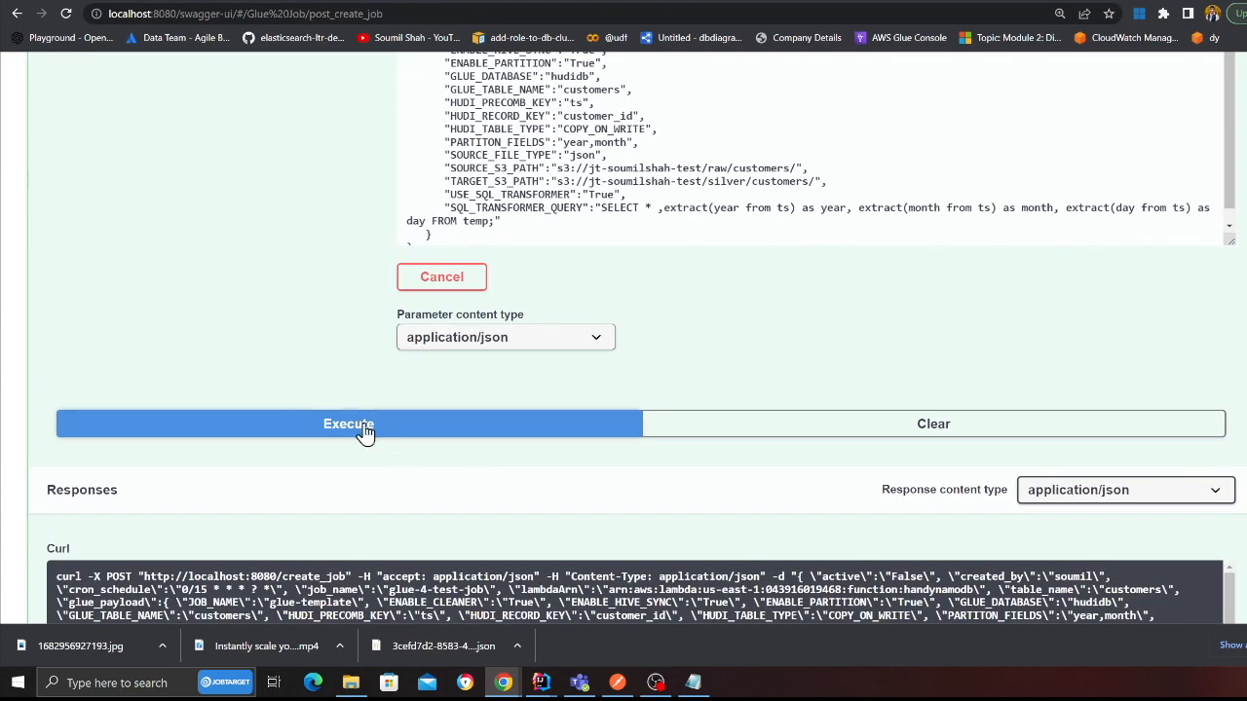
pyautogui.click(347, 422)
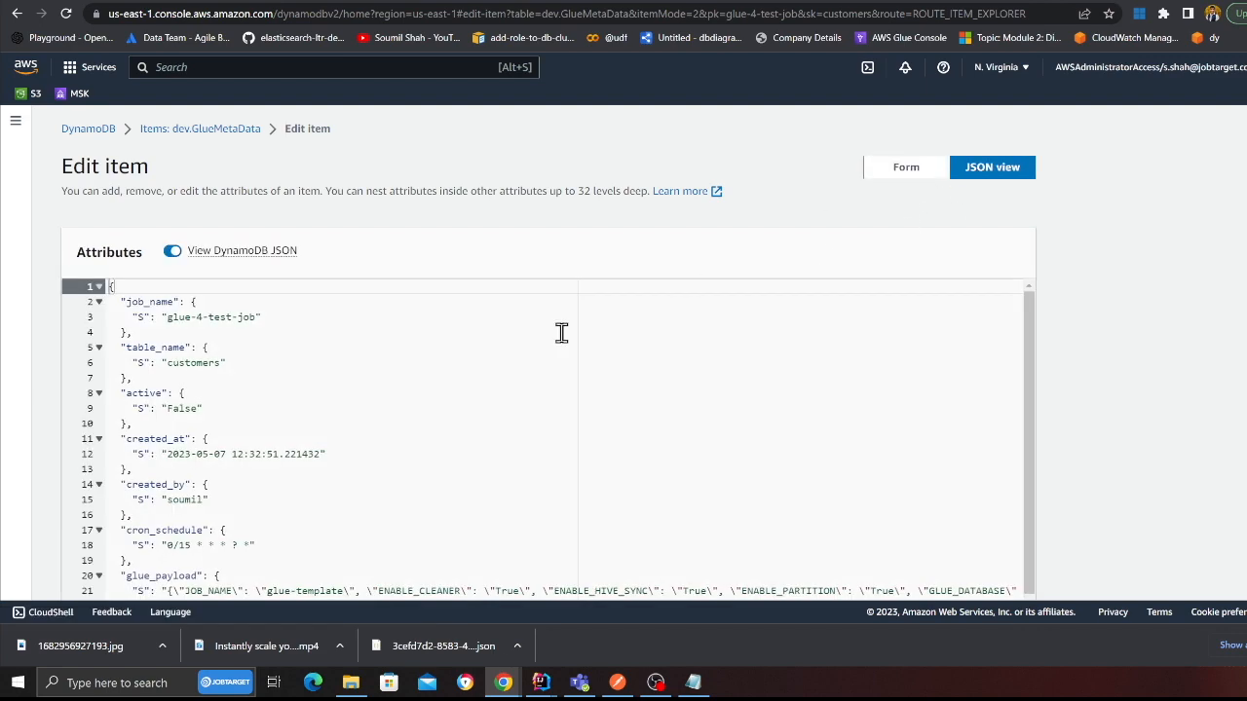
pyautogui.scroll(-3)
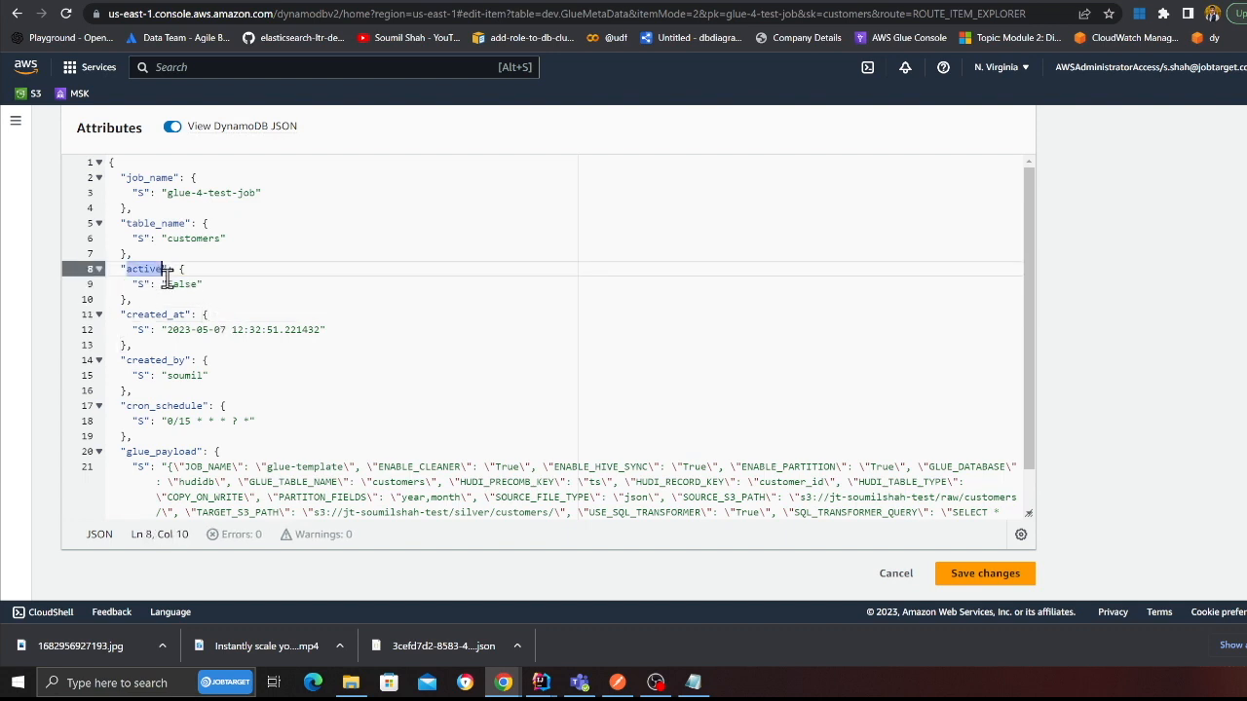
pyautogui.doubleClick(182, 285)
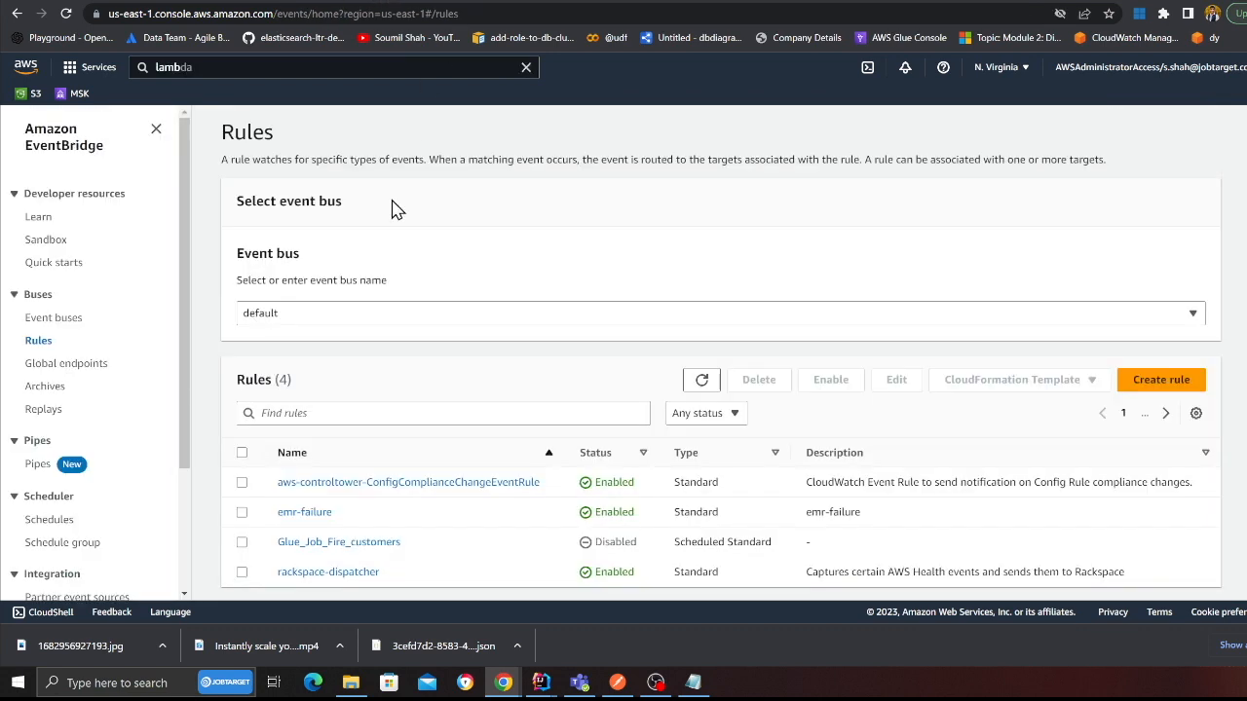
pyautogui.moveTo(534, 304)
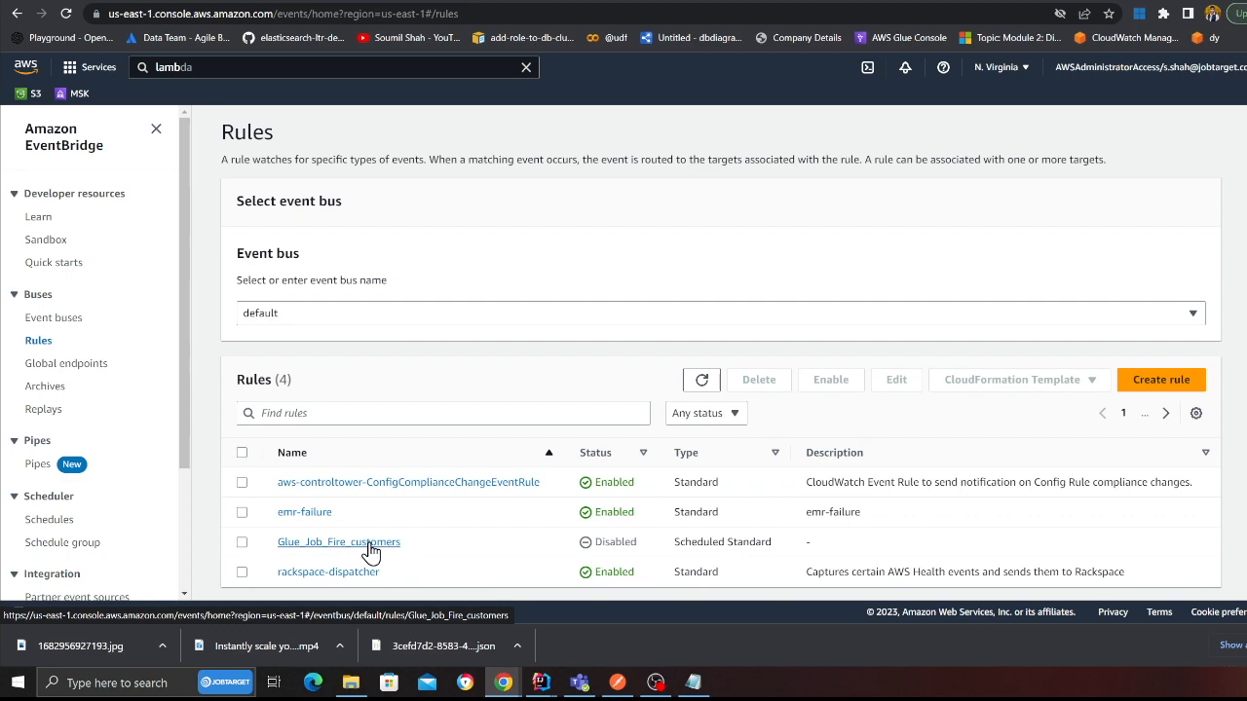
# - View the rule's 15-minute schedule and the handynamodb Lambda's constant input naming customers and glue-4-test-job
pyautogui.click(339, 542)
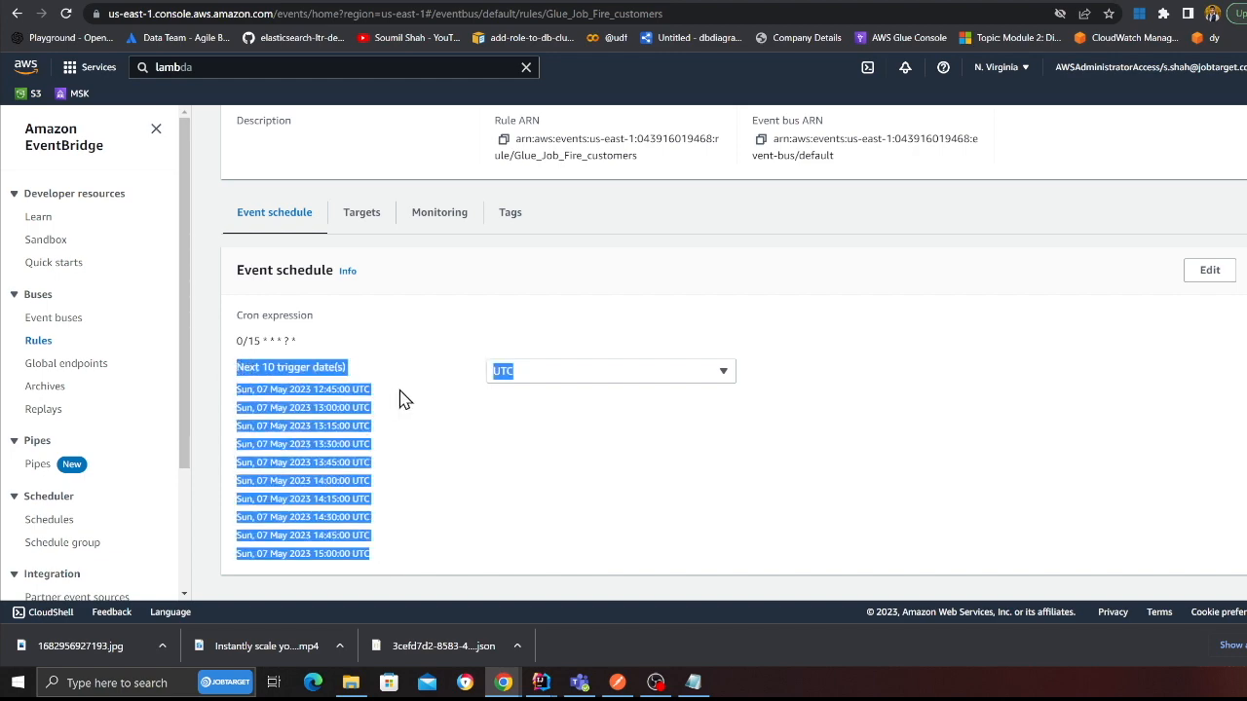
pyautogui.click(362, 213)
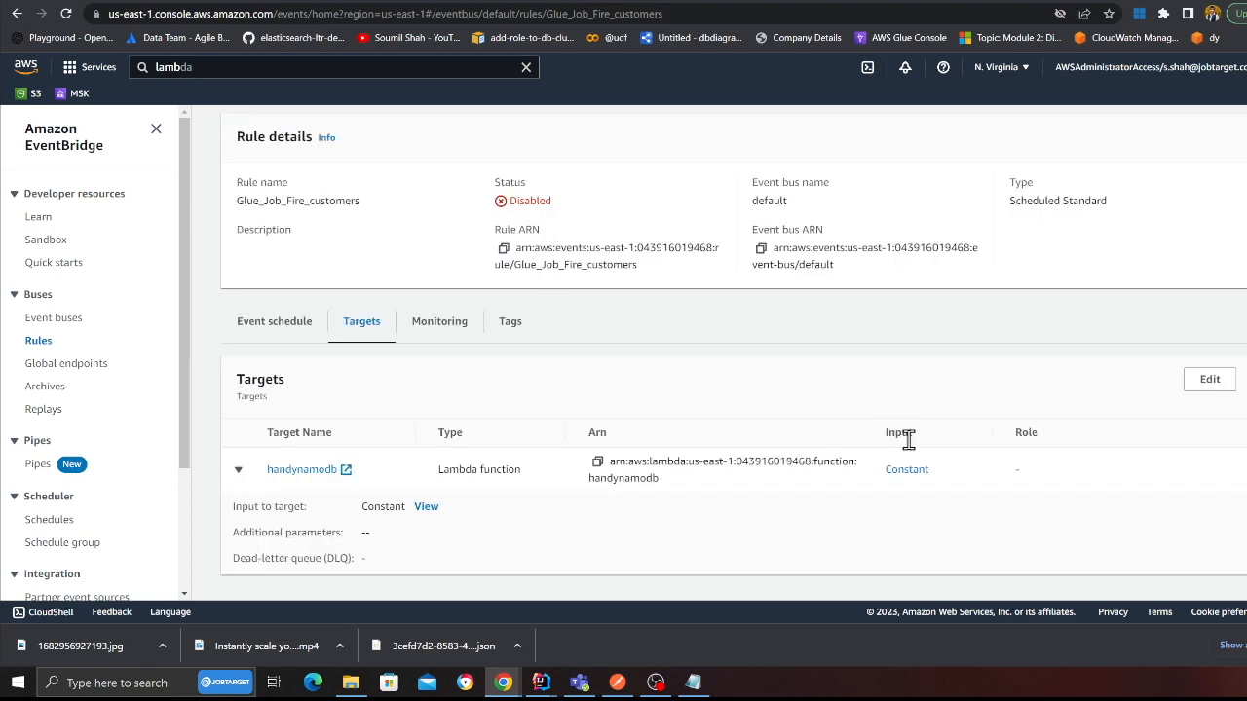
pyautogui.click(425, 506)
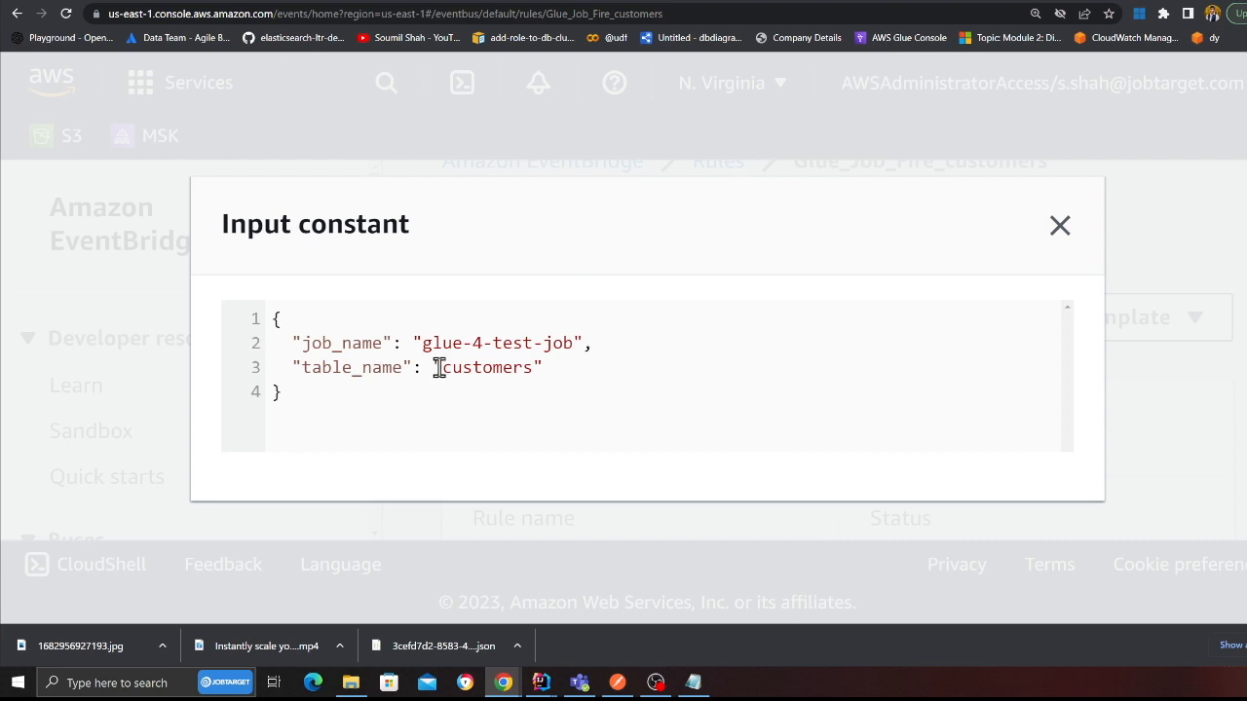
pyautogui.doubleClick(496, 343)
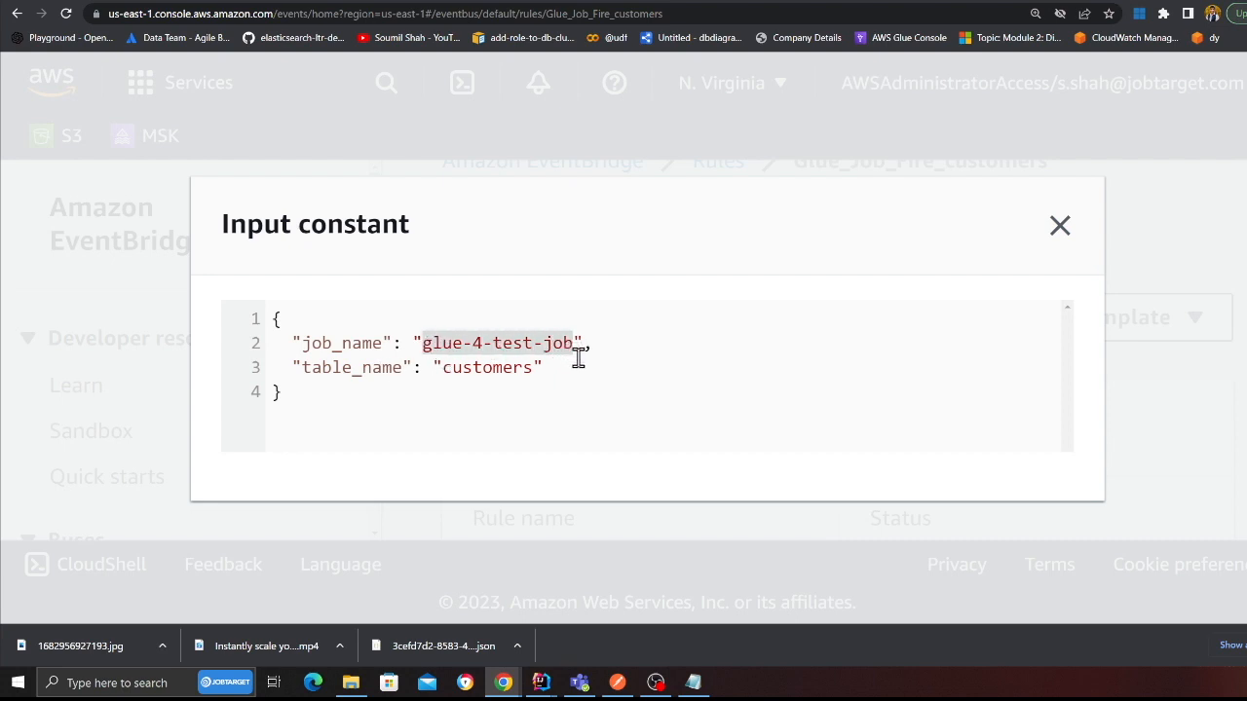
pyautogui.doubleClick(485, 367)
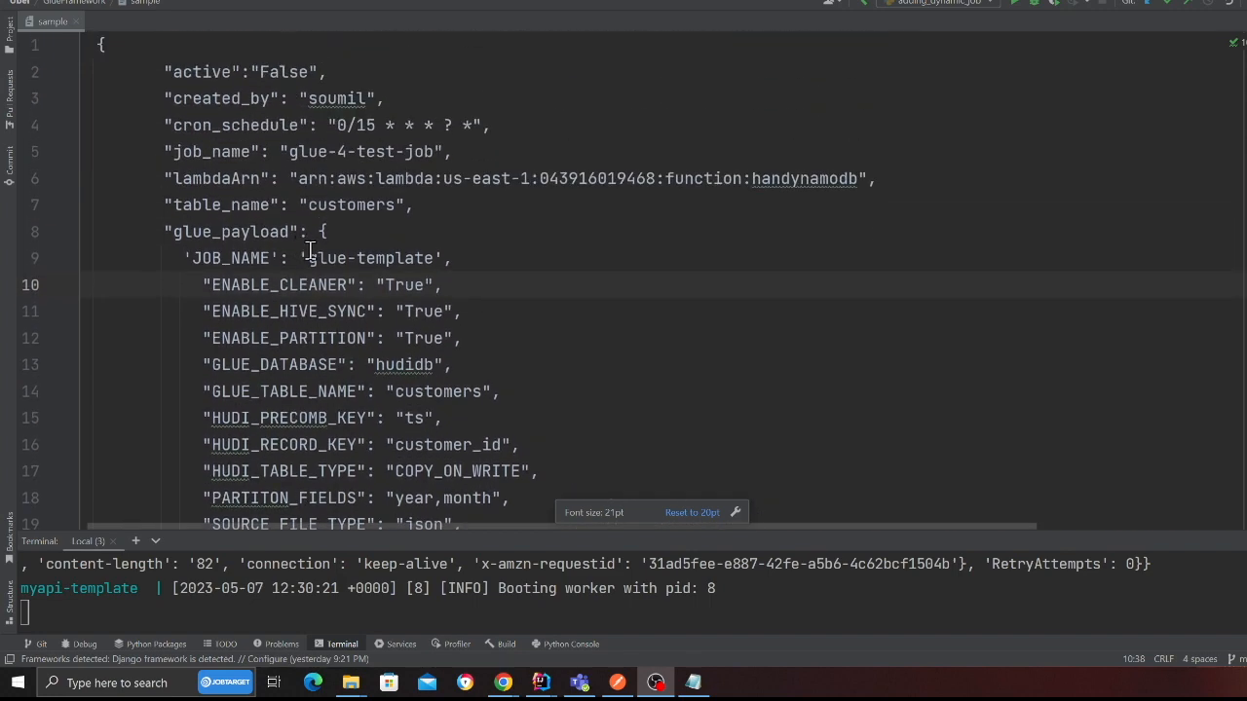
pyautogui.scroll(-3)
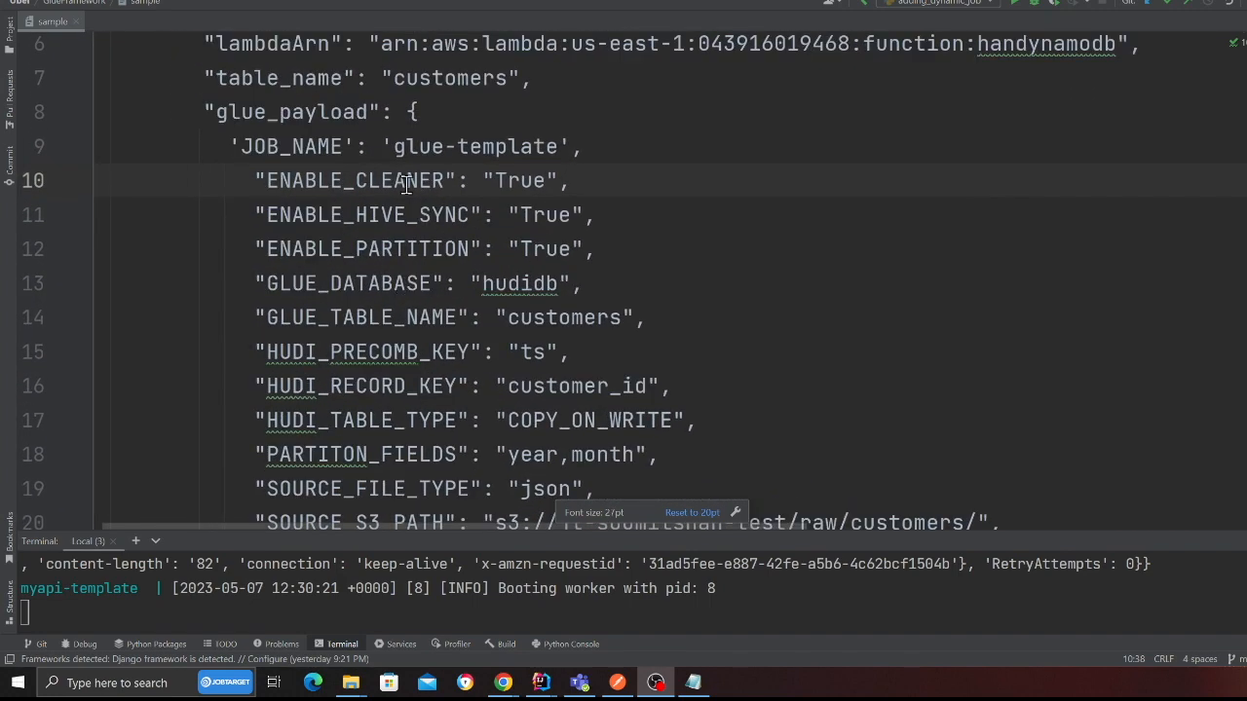
pyautogui.doubleClick(367, 179)
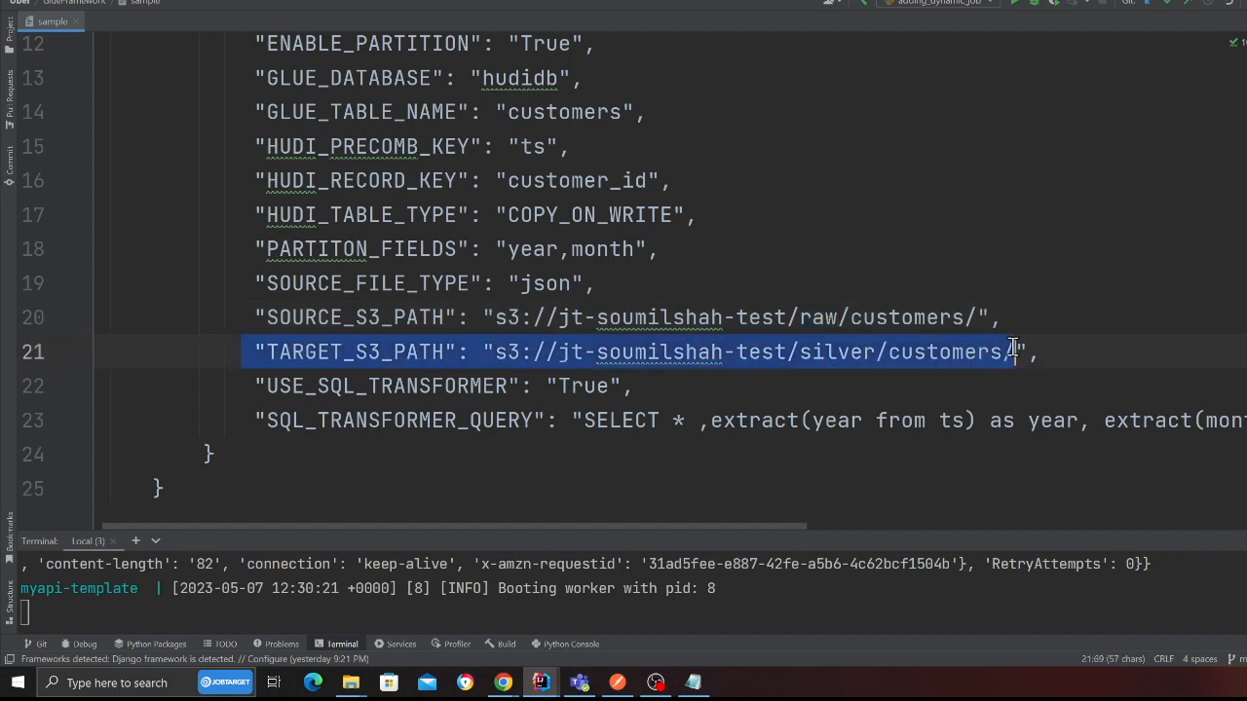
pyautogui.doubleClick(837, 350)
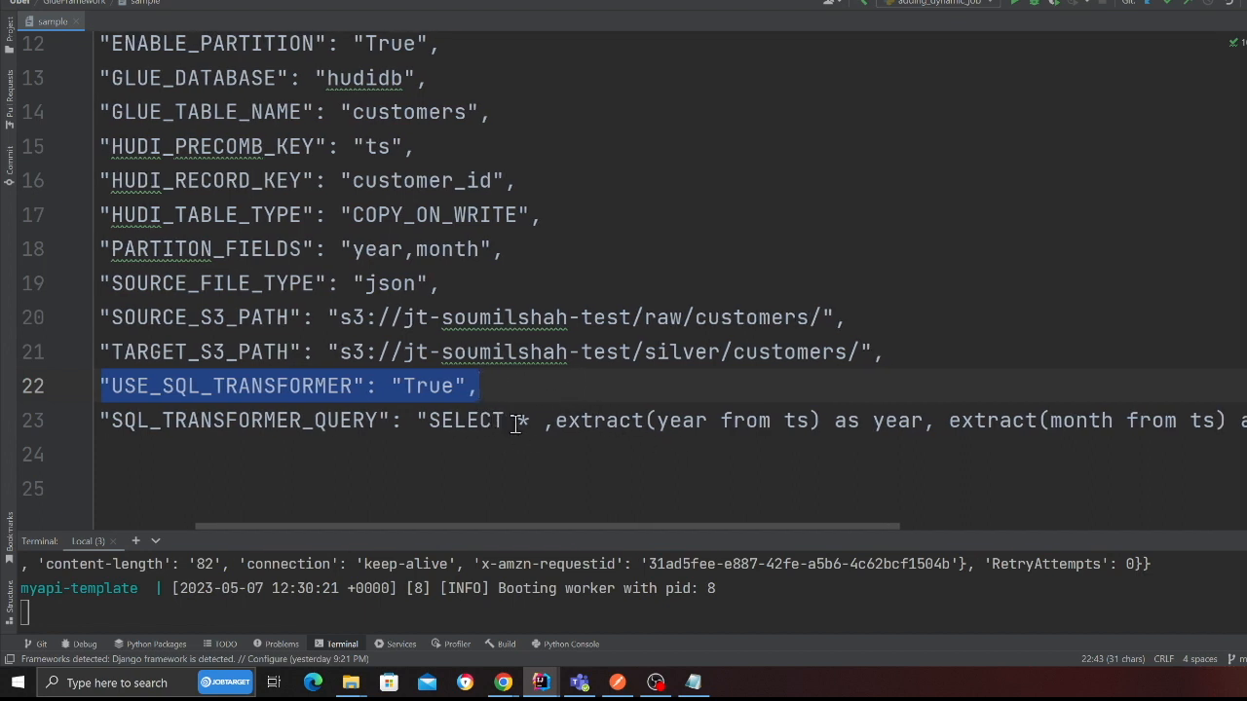
pyautogui.hscroll(3)
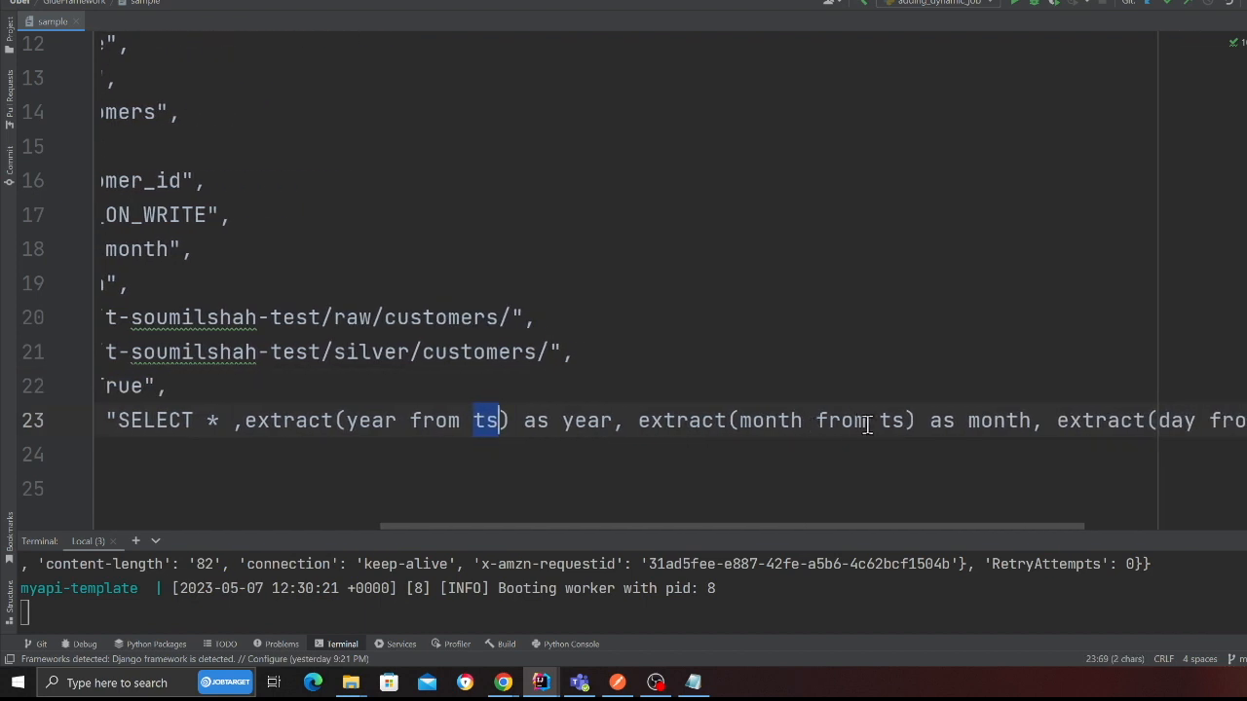
pyautogui.hscroll(3)
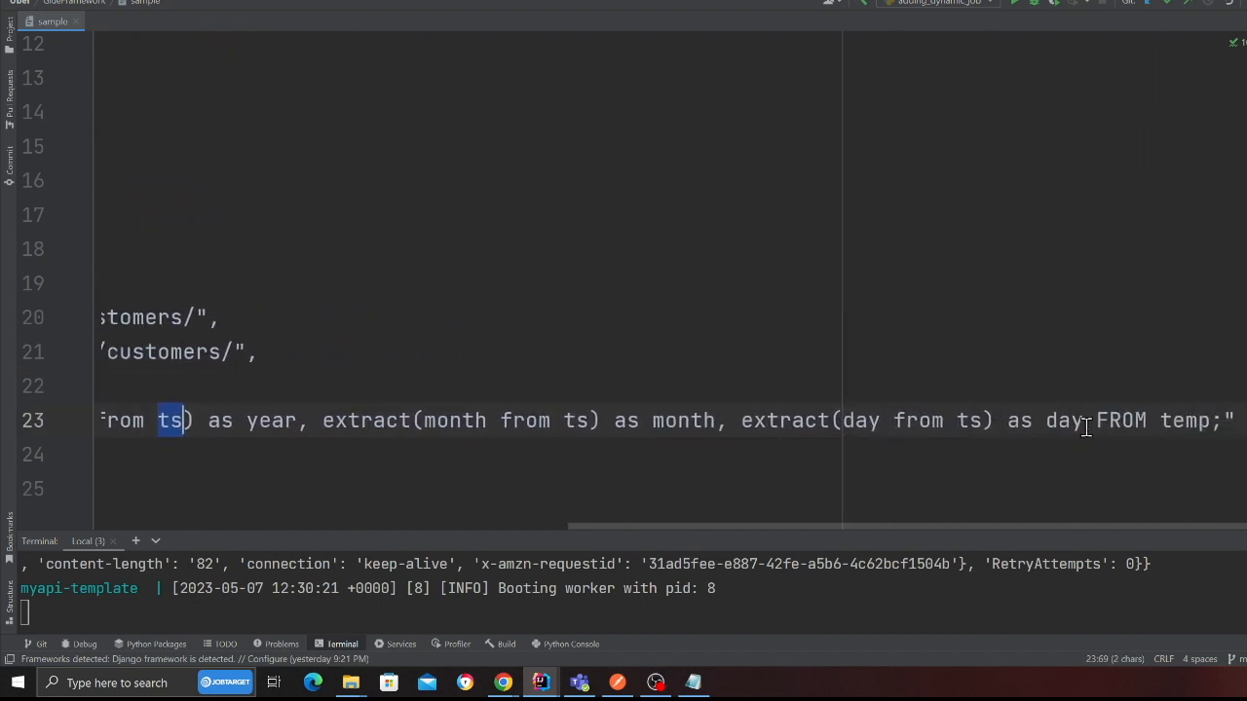